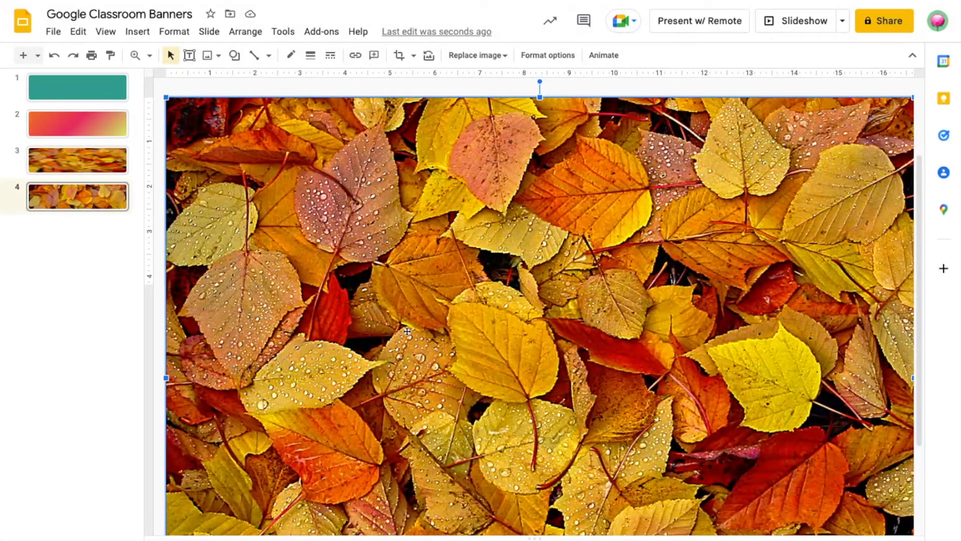
- Enter crop mode on the autumn leaves photo so its crop handles appear
{"action": "left_click", "coordinate": [399, 56]}
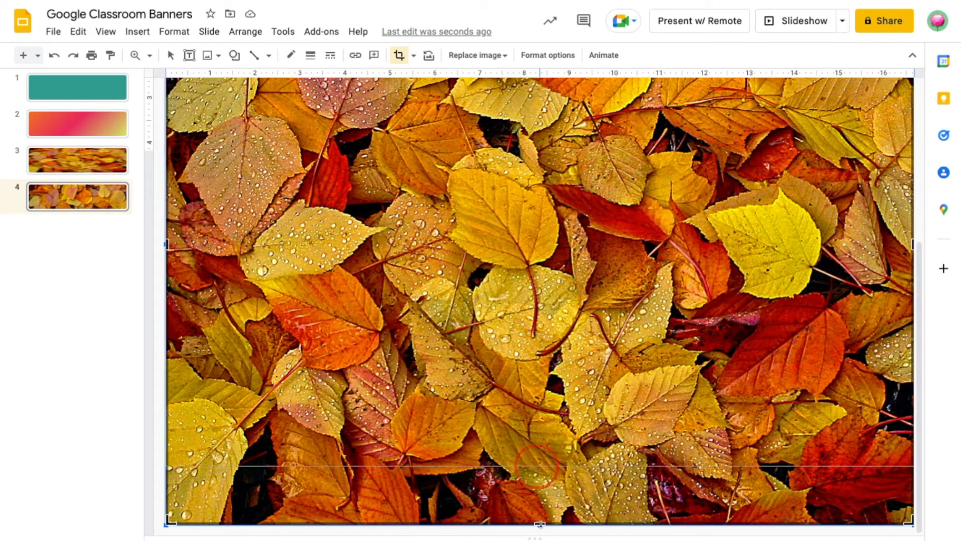